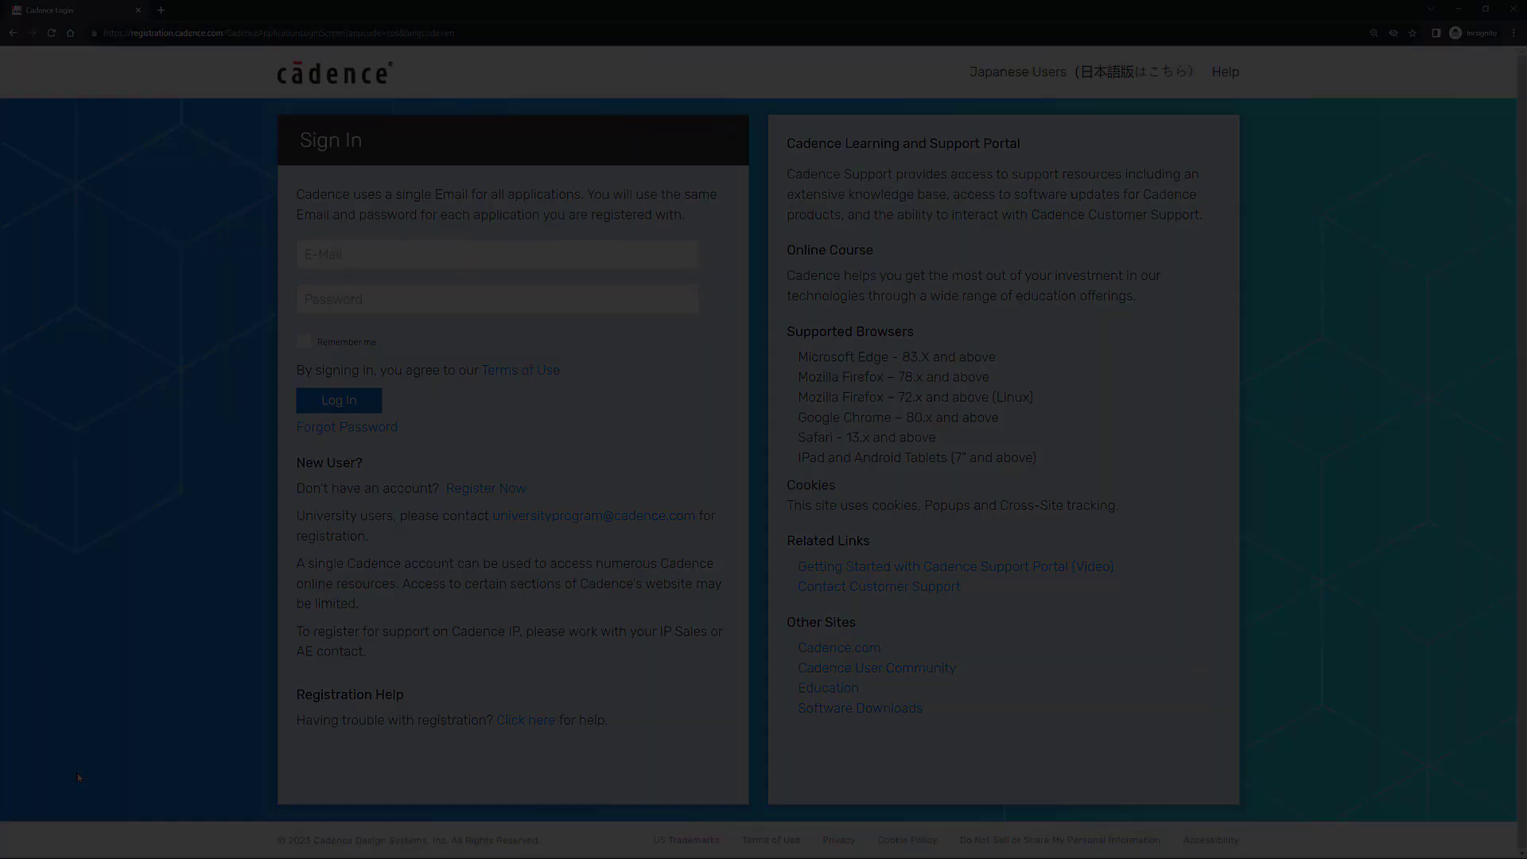
Log in with the entered credentials to reach the Learning & Support home page.
click(338, 400)
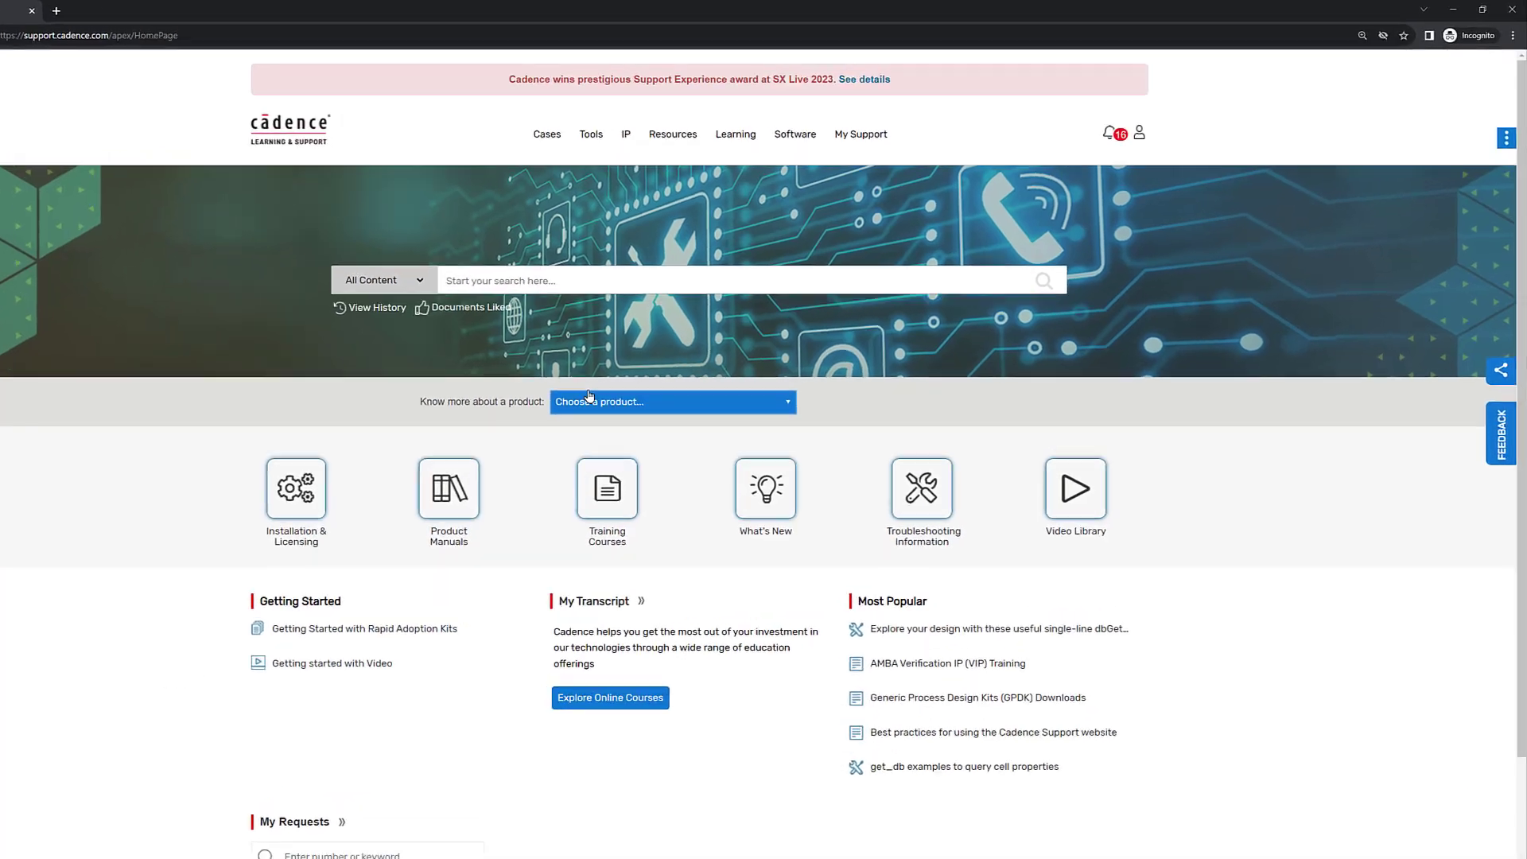
Go to Order Licenses from the Software menu, listing host IDs and an empty order.
click(795, 134)
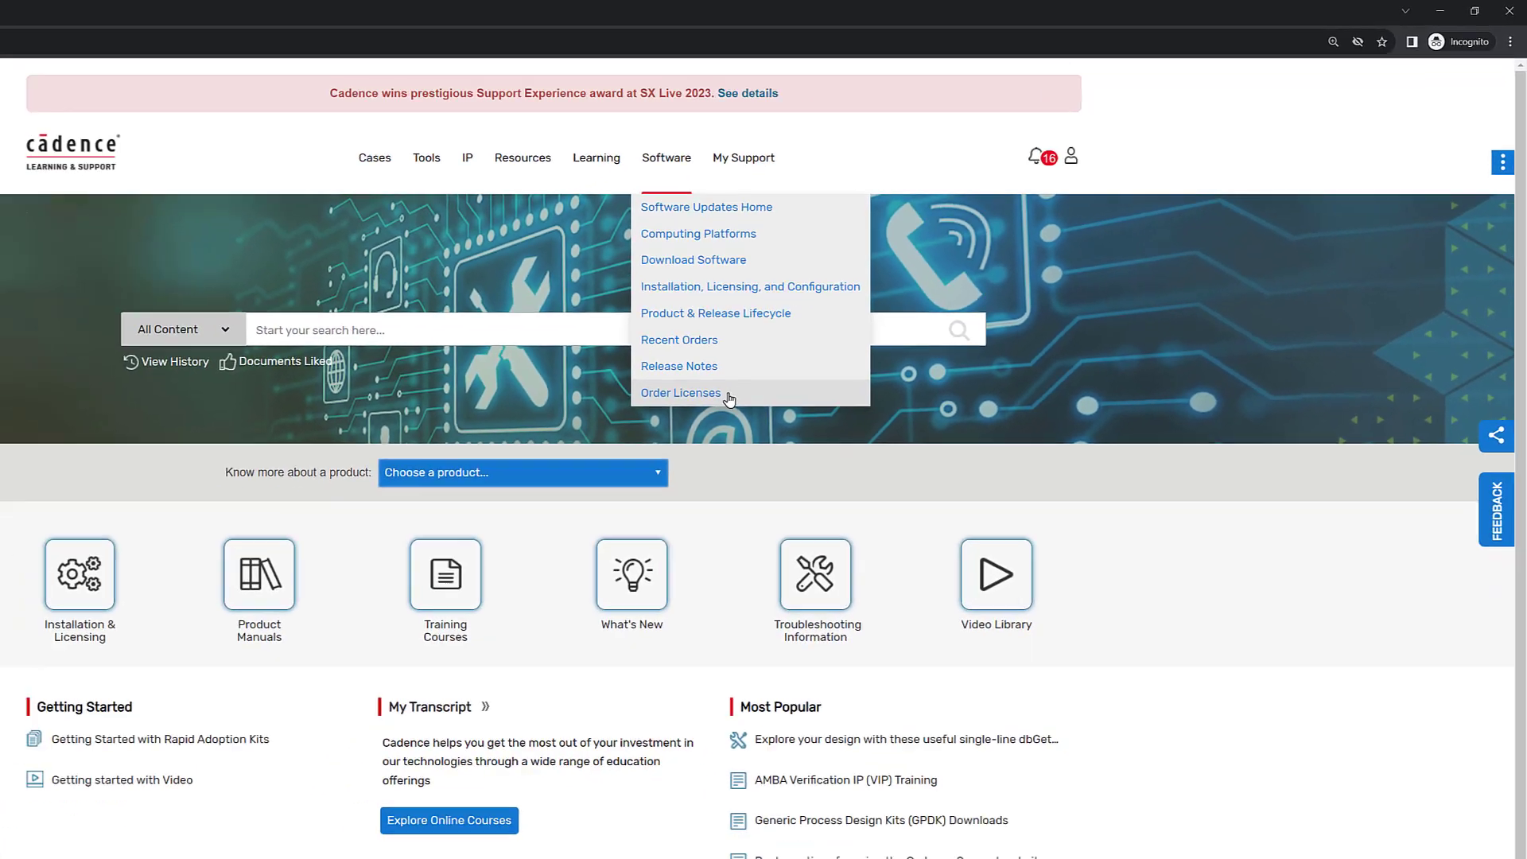
click(679, 393)
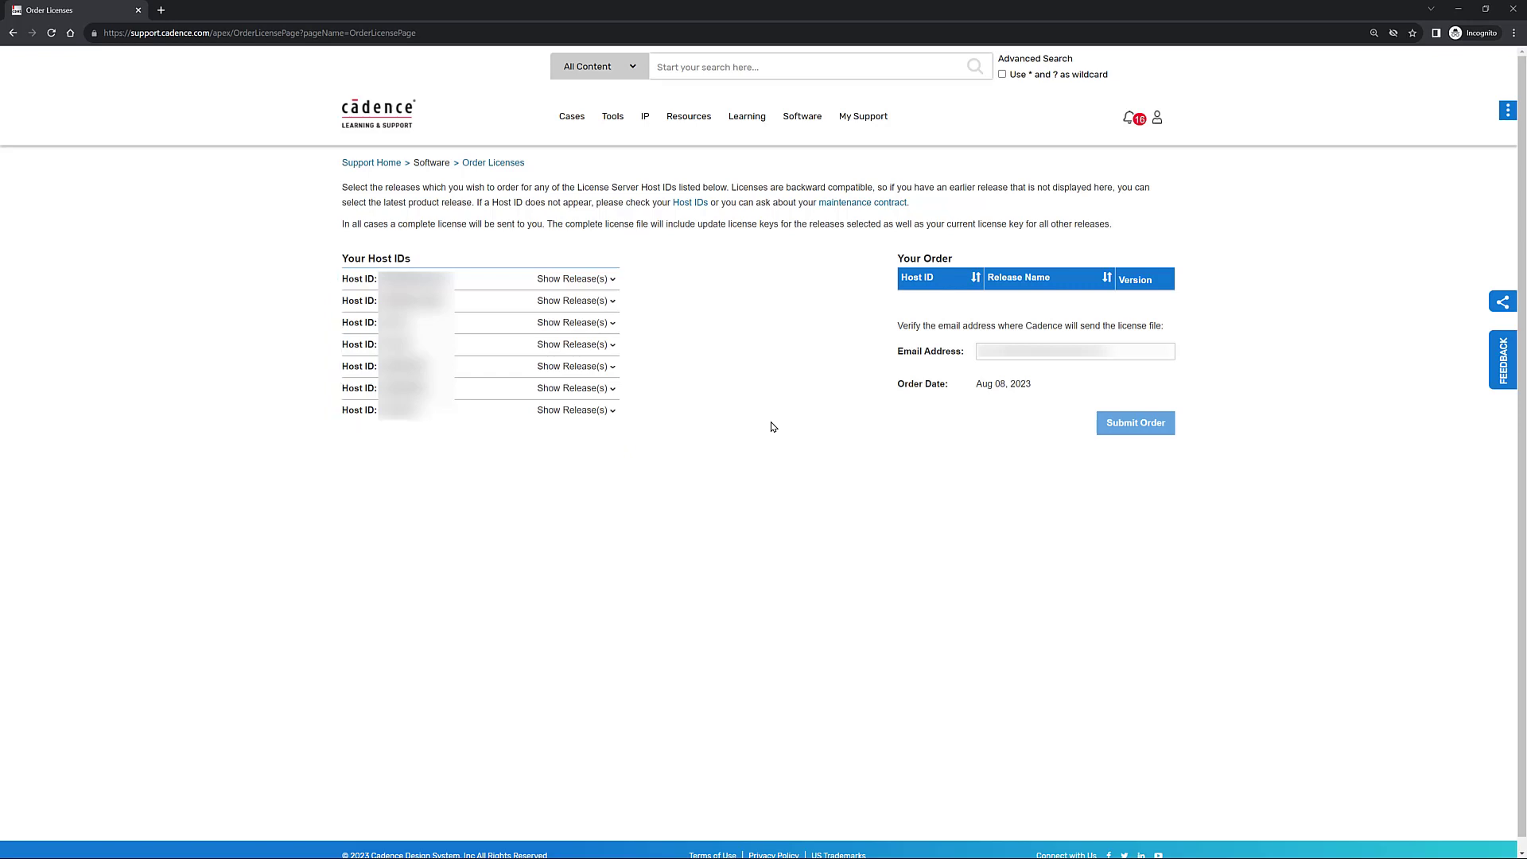
click(574, 410)
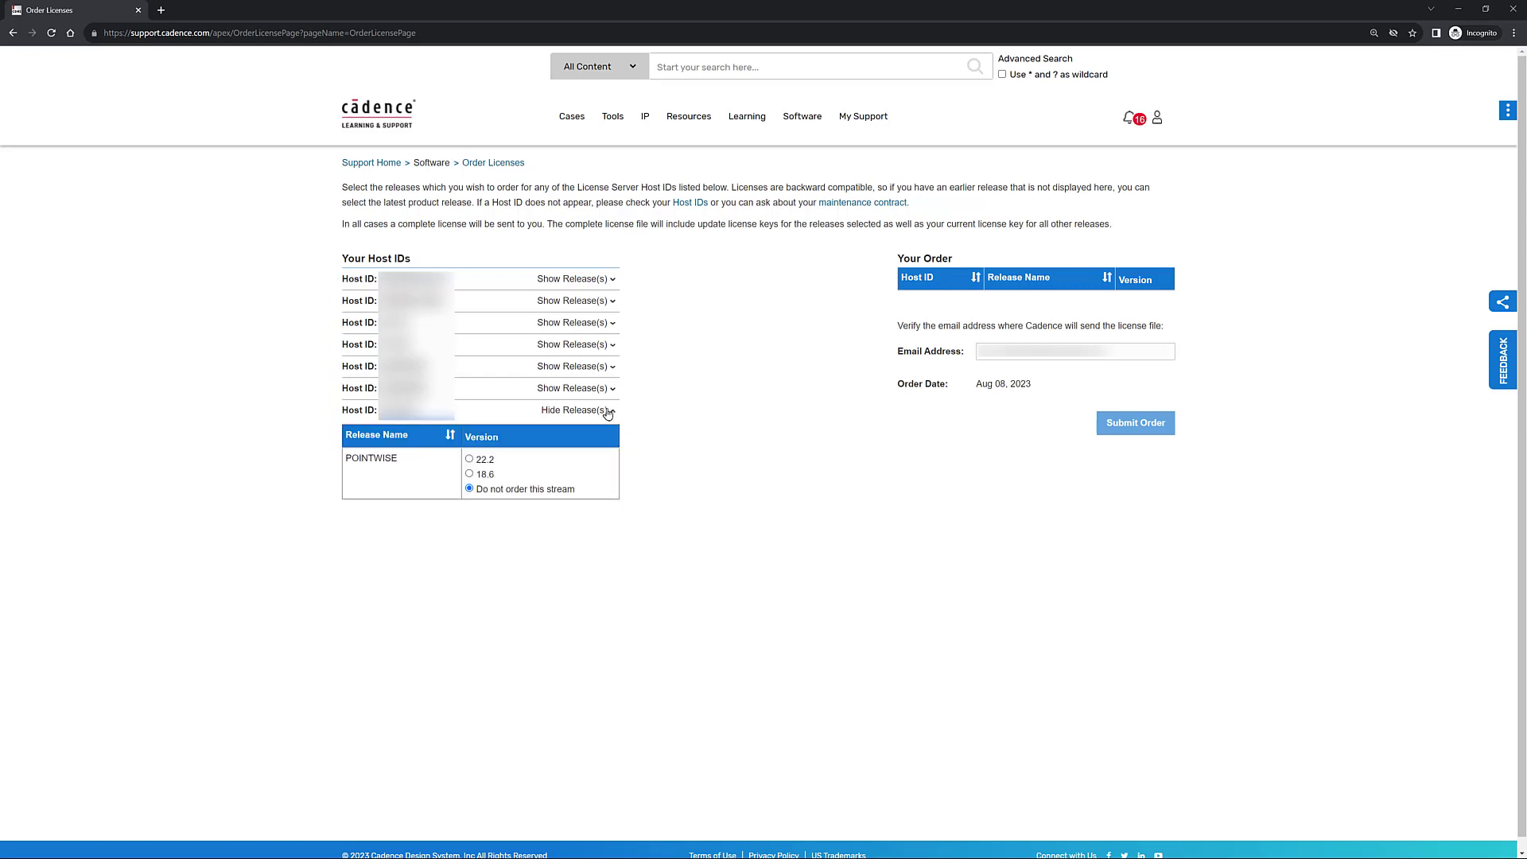
click(573, 411)
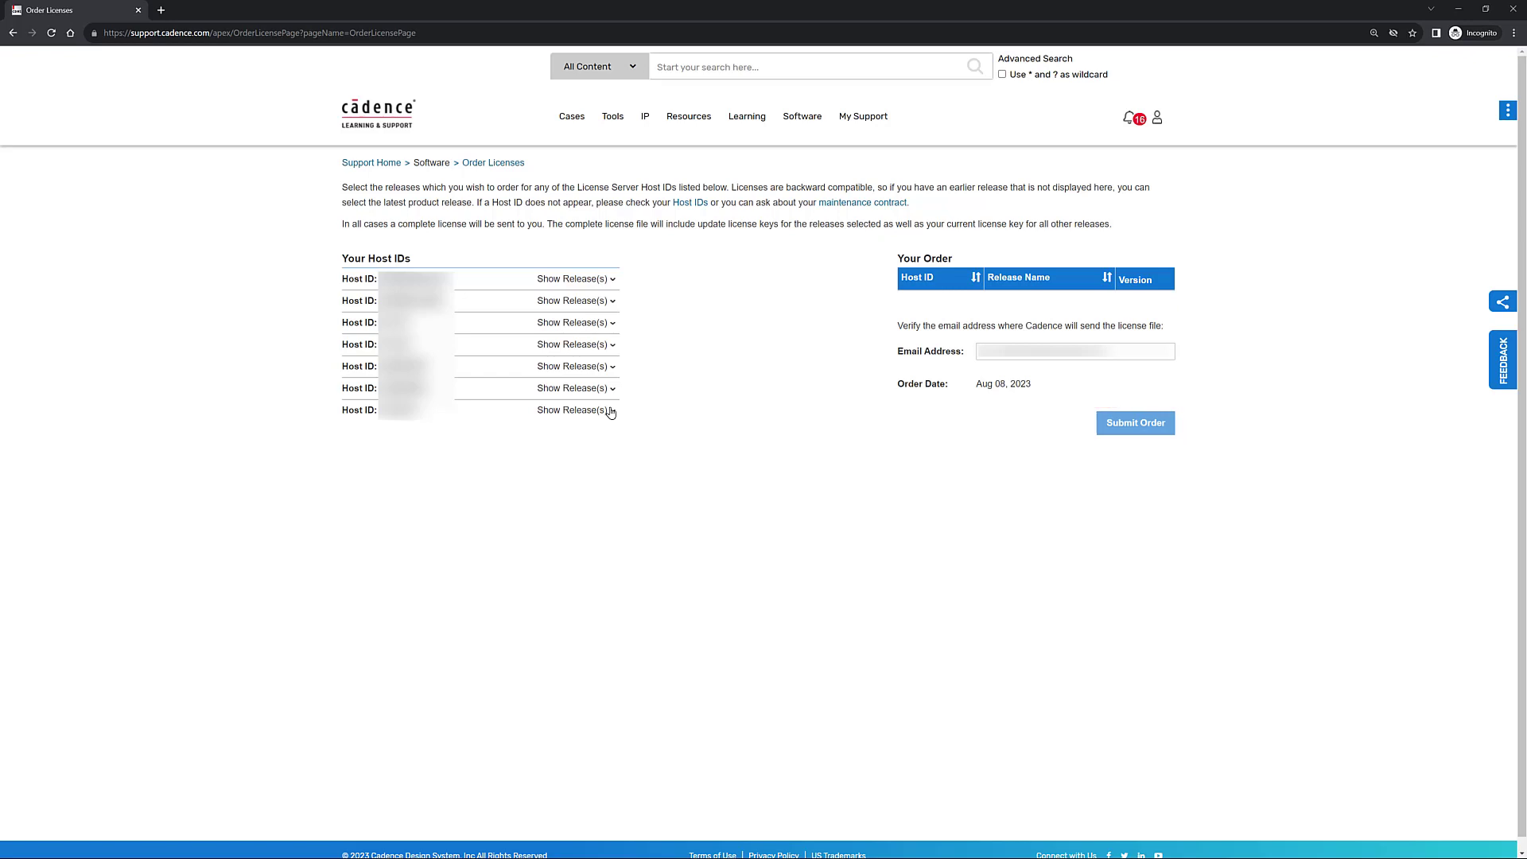
mouse_move(692, 221)
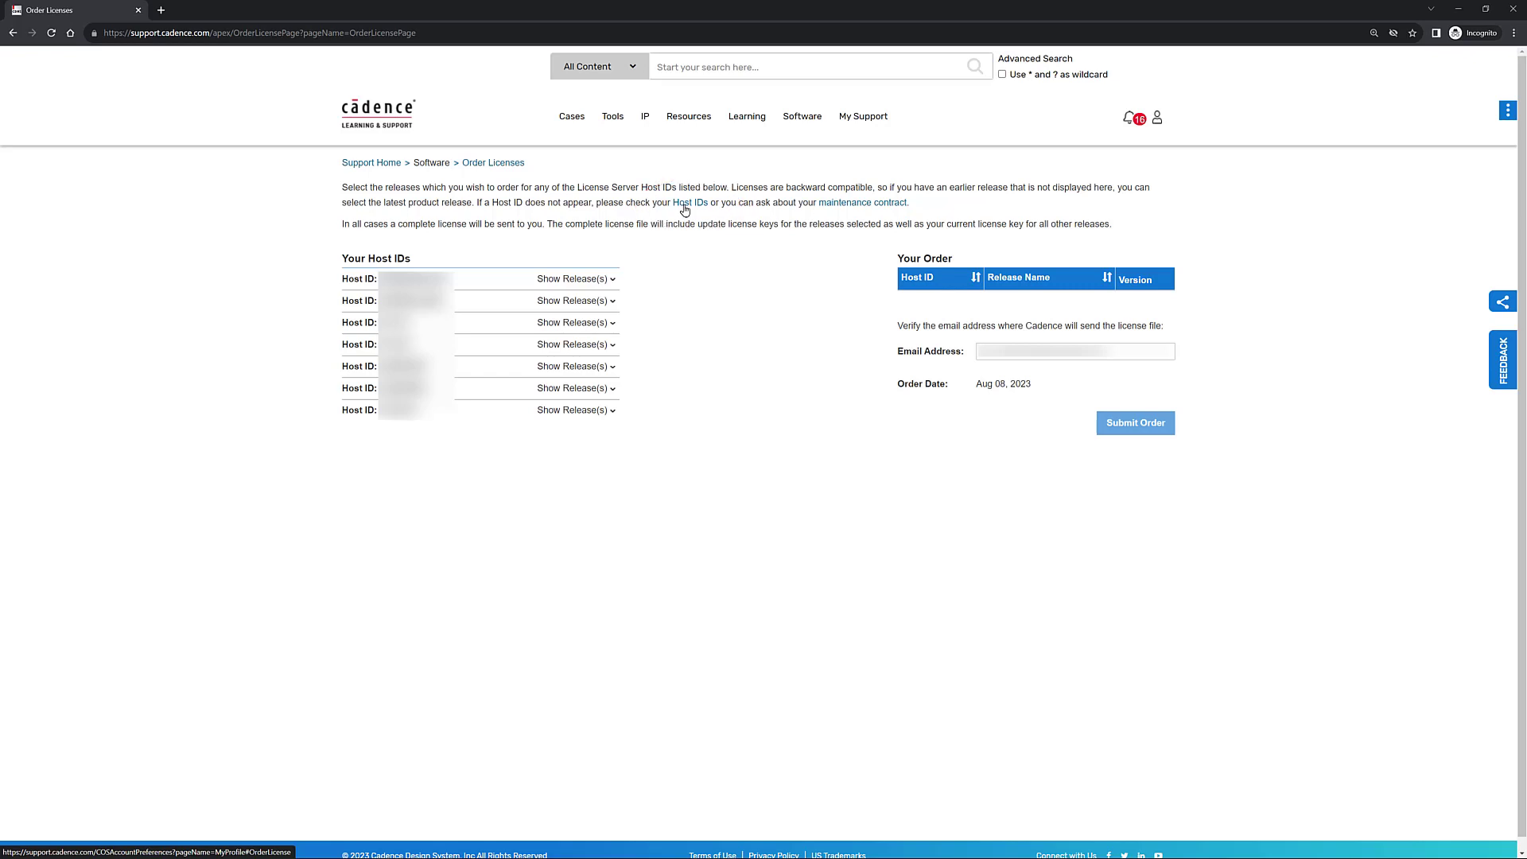
View the Host IDs link in a new tab, review registered host IDs, and dismiss the Add Host ID dialog.
right_click(690, 202)
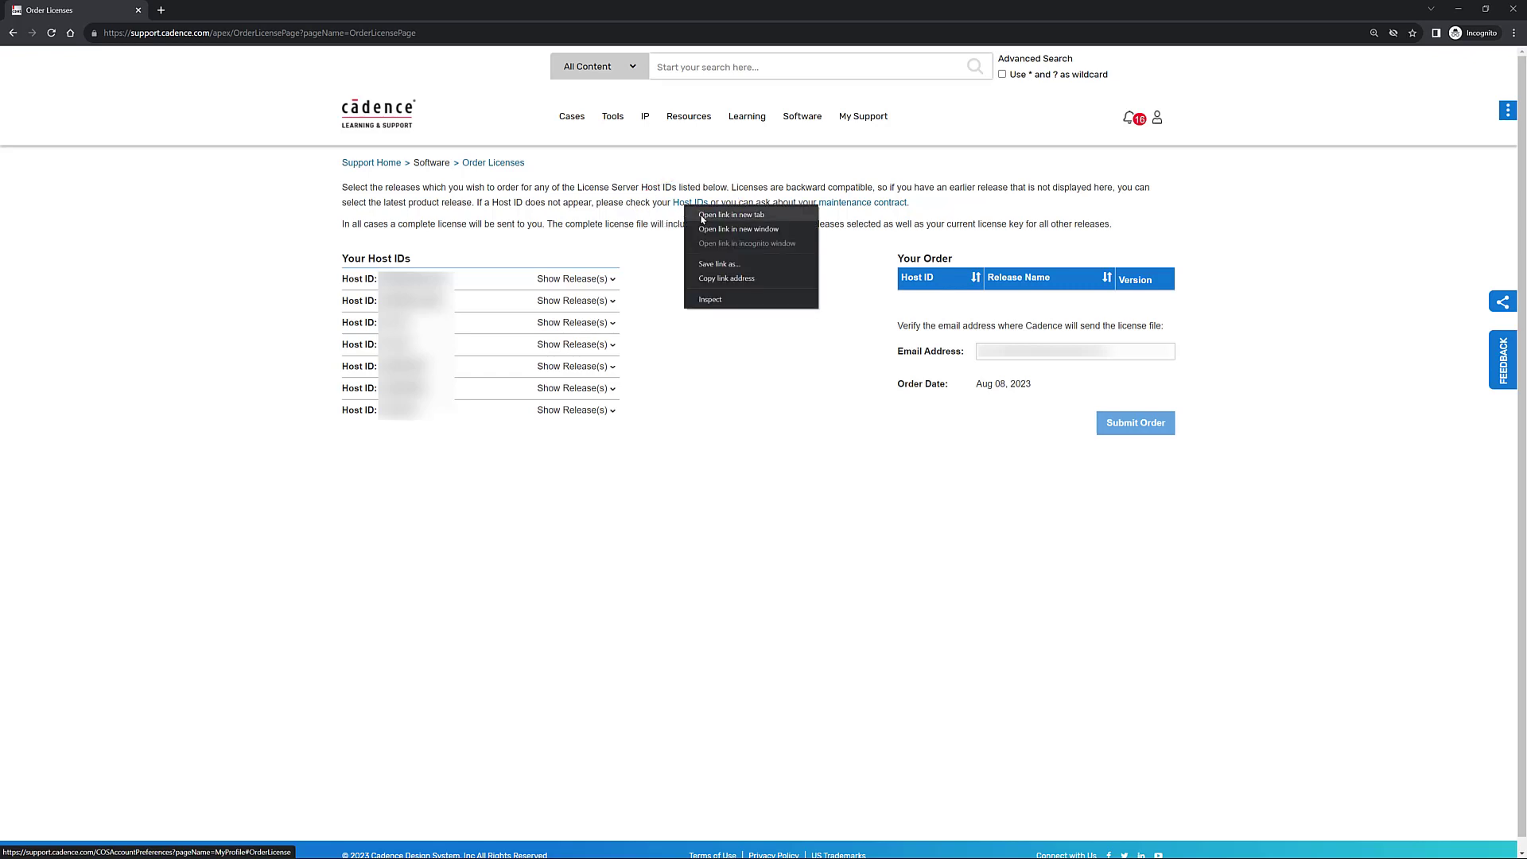
click(730, 215)
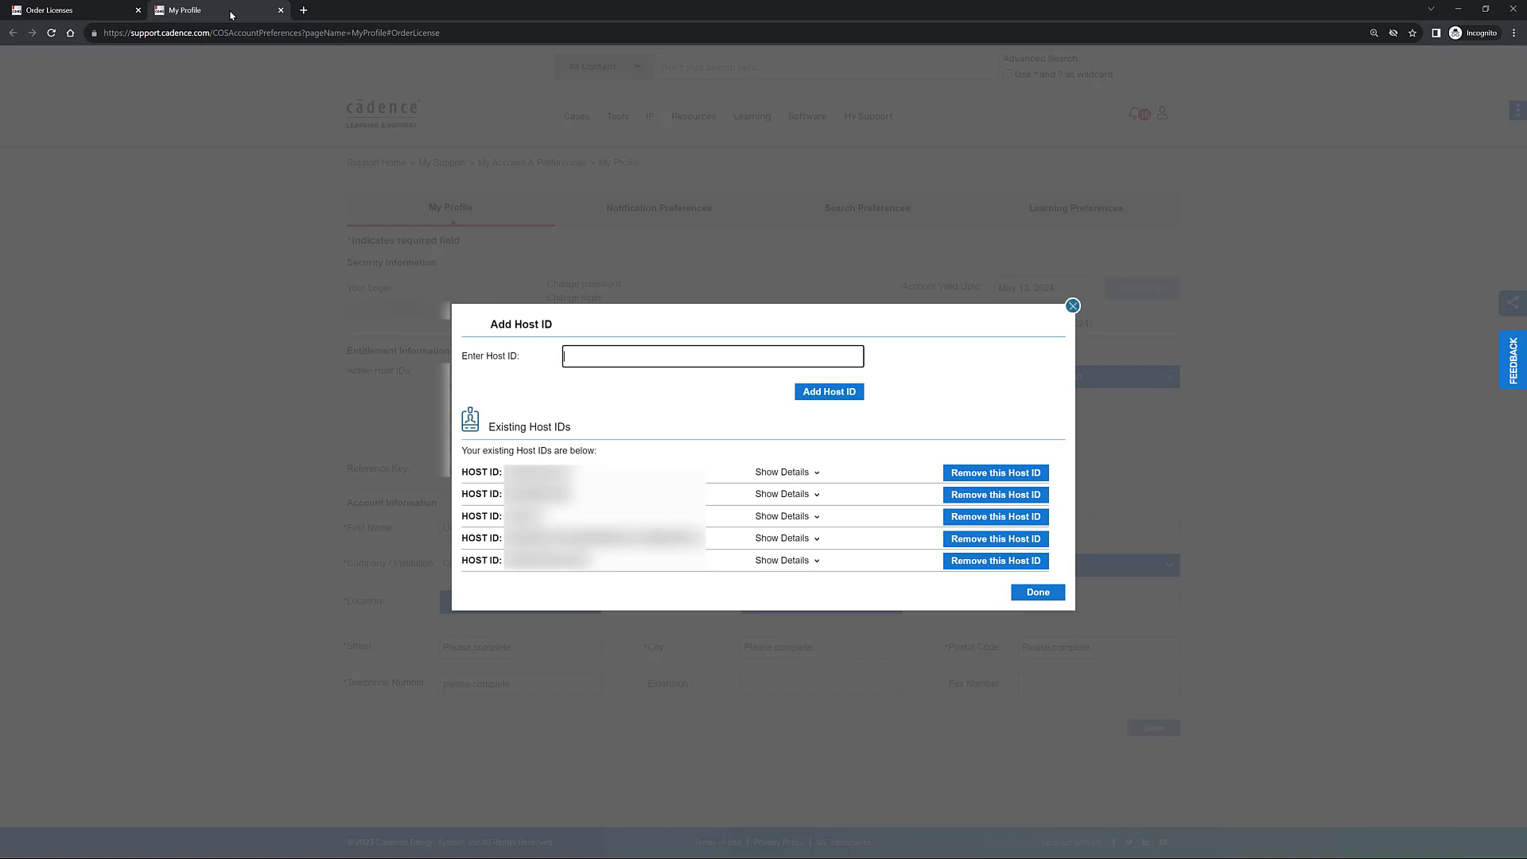
mouse_move(790, 398)
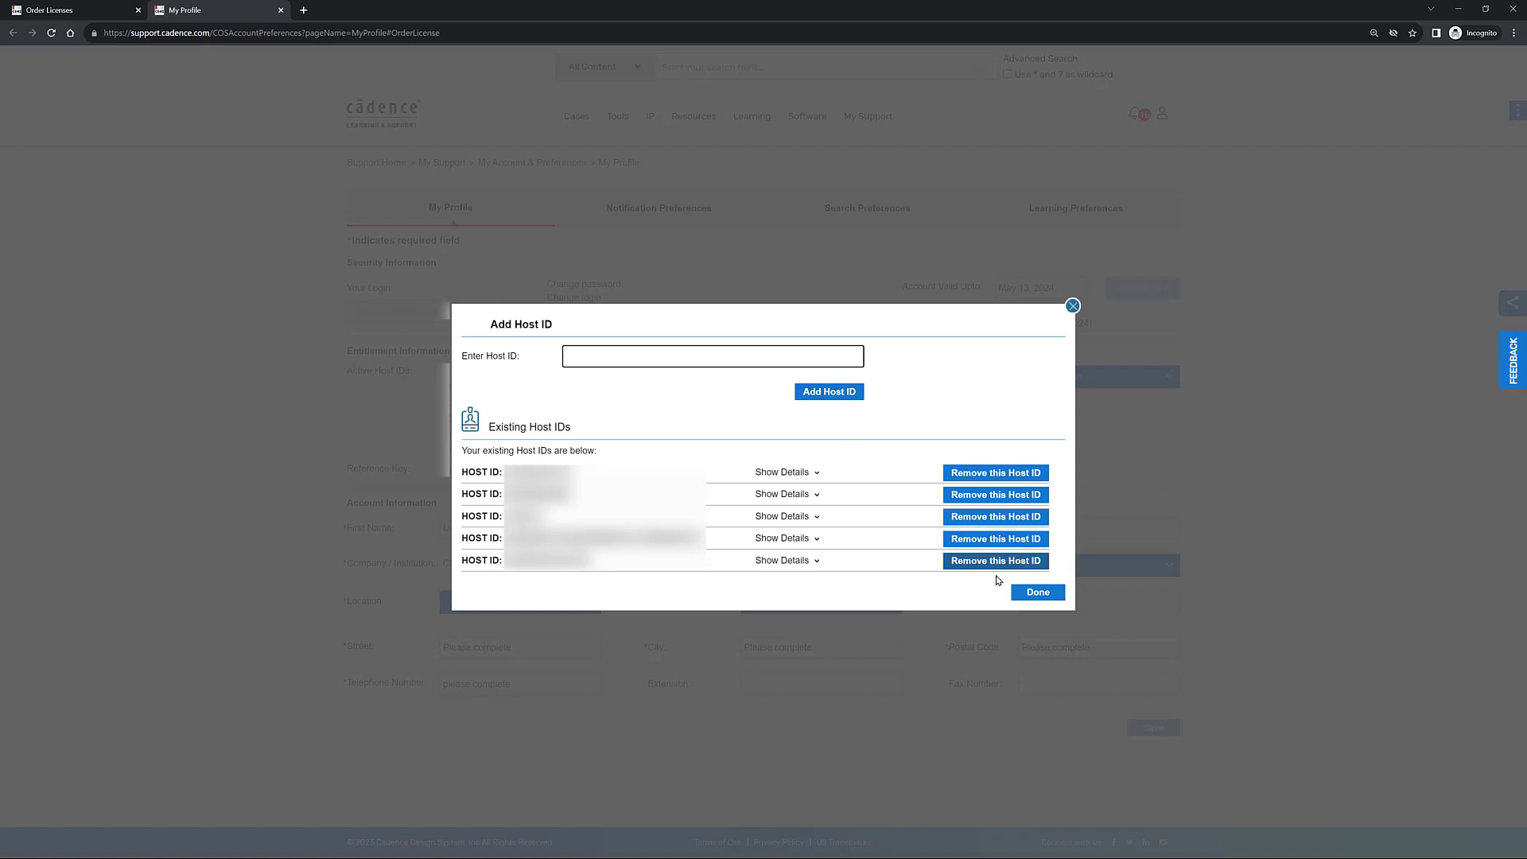
click(1037, 592)
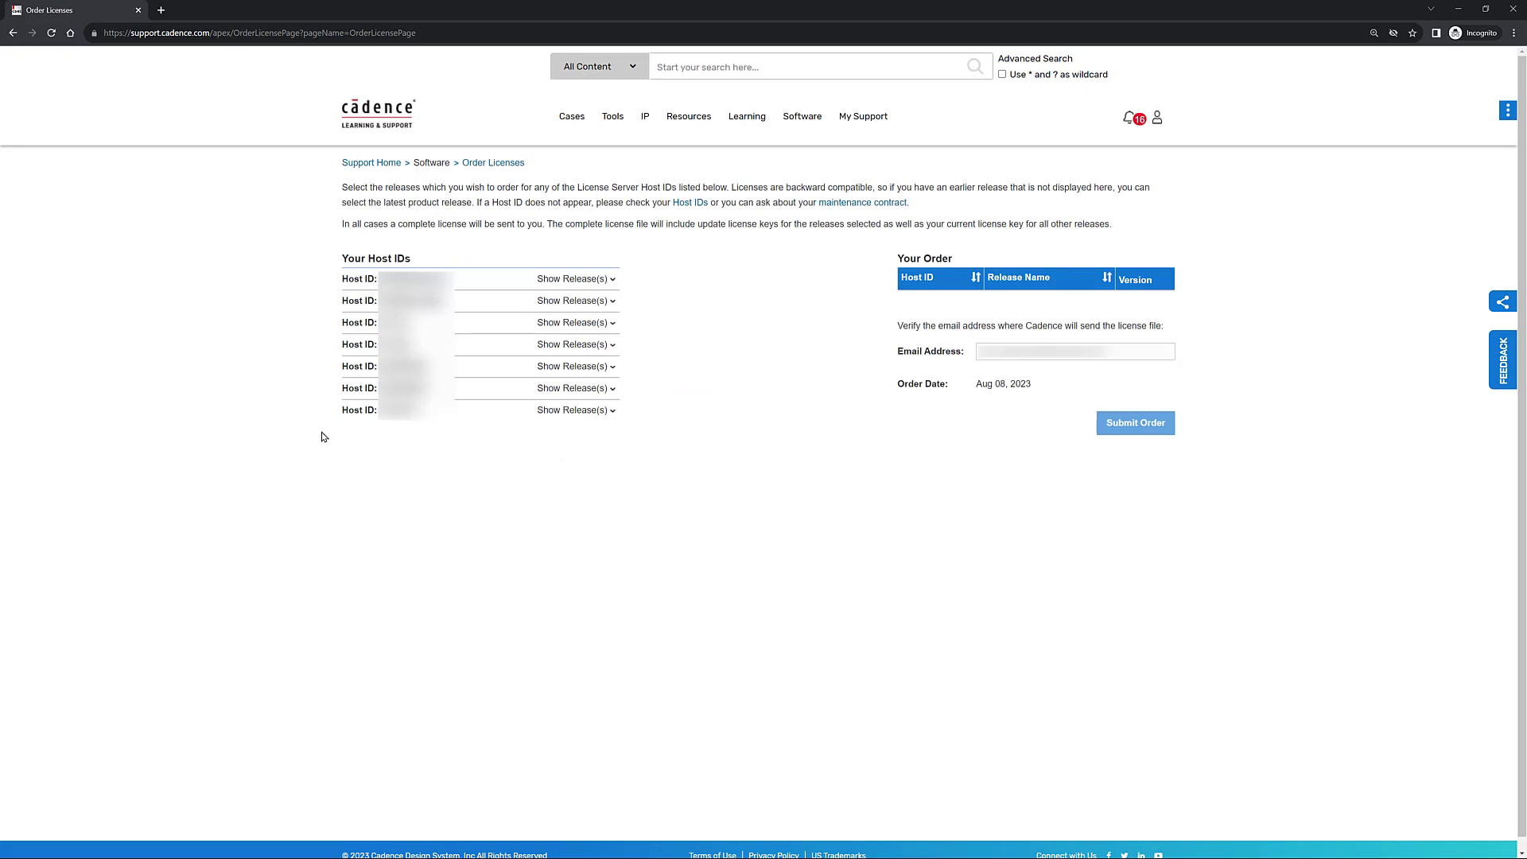
mouse_move(611, 415)
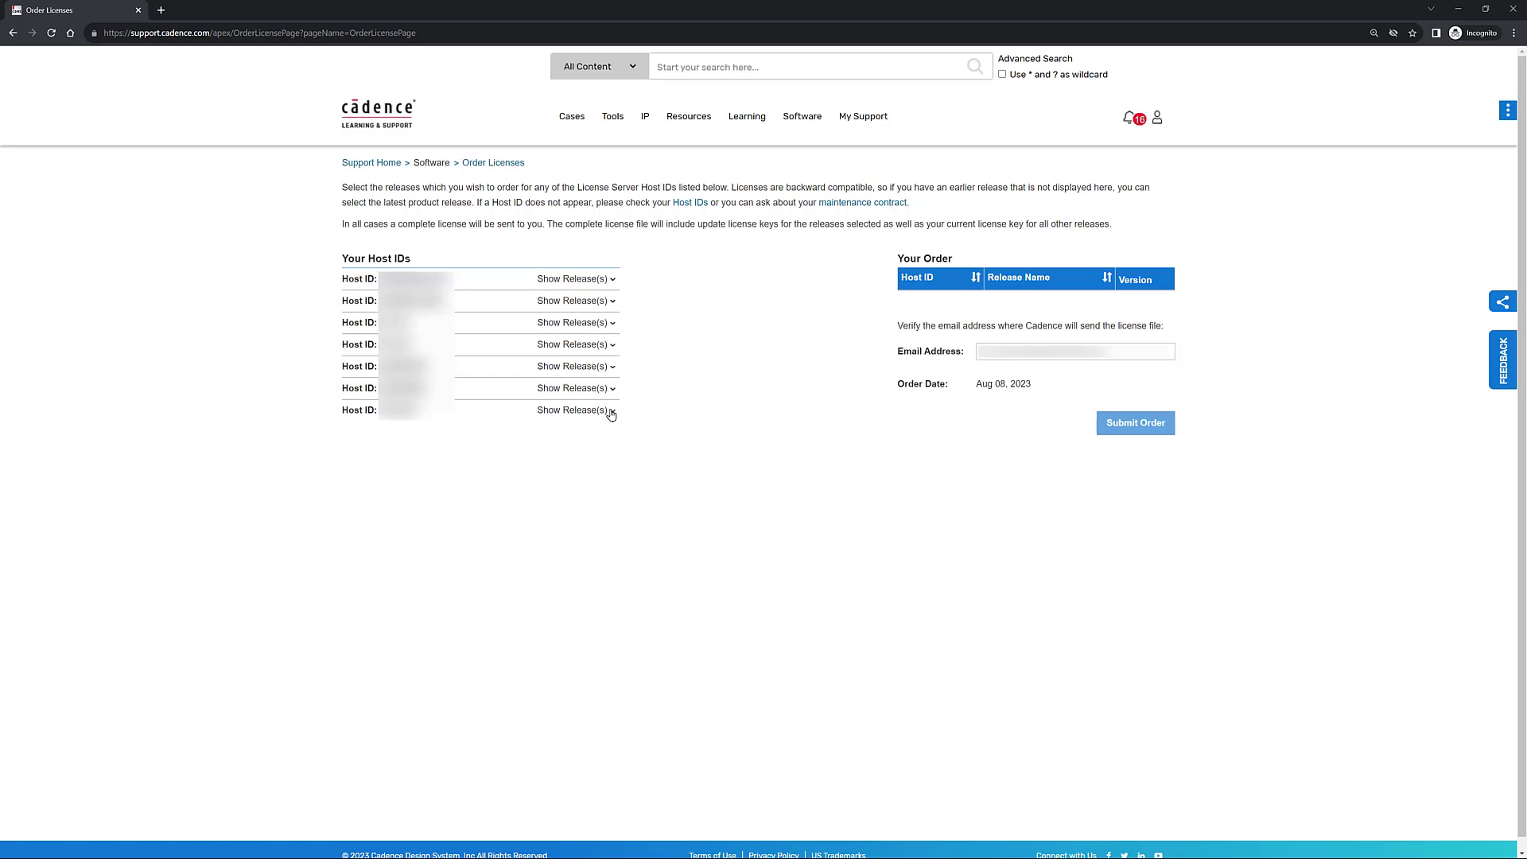
Expand Show Release(s) for the last host ID, revealing POINTWISE 22.2 and 18.6.
click(574, 409)
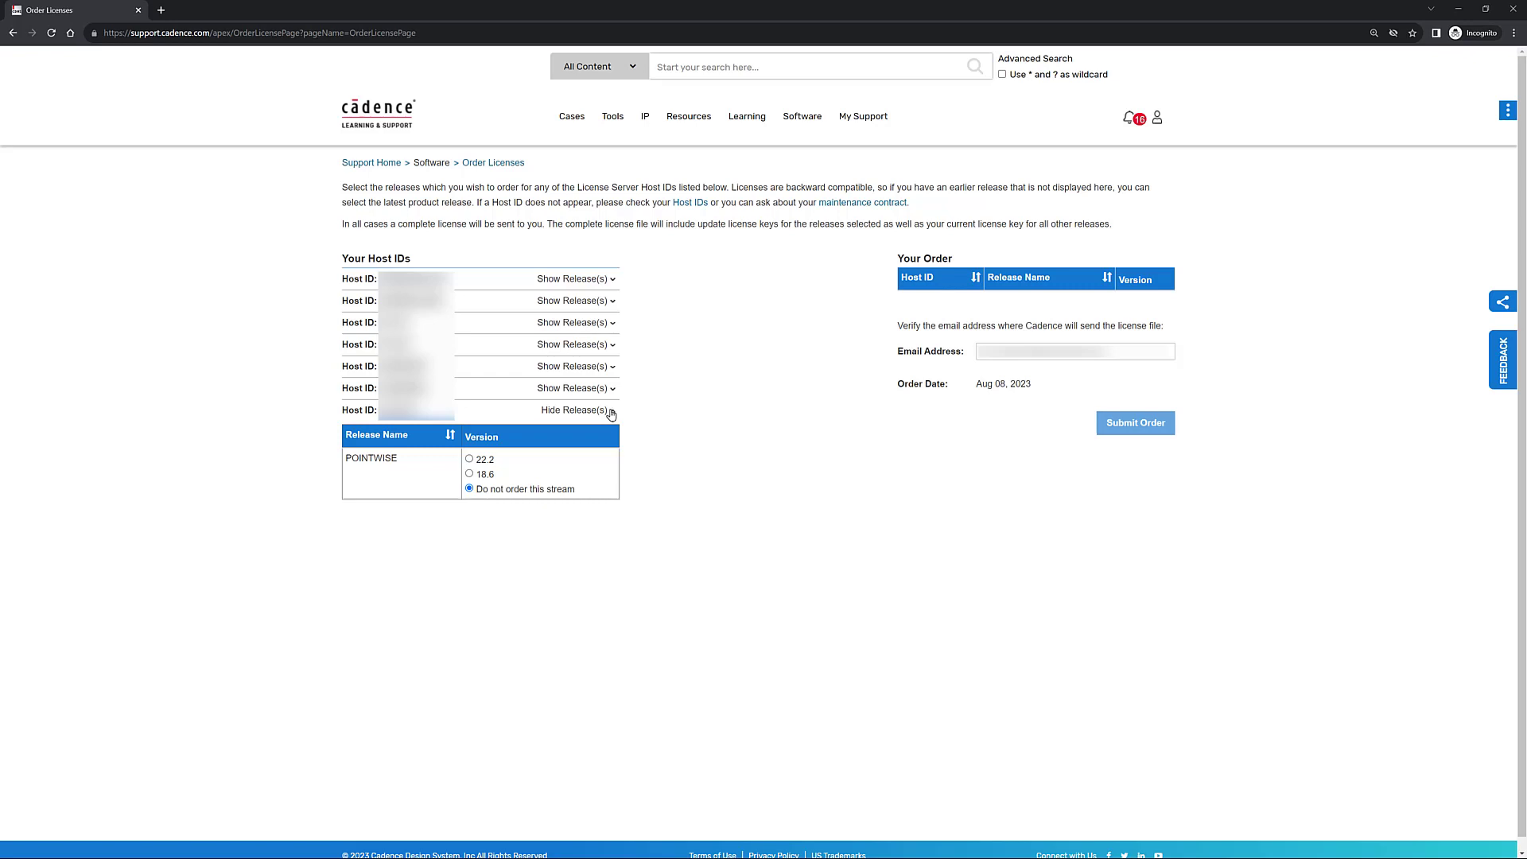
mouse_move(527, 477)
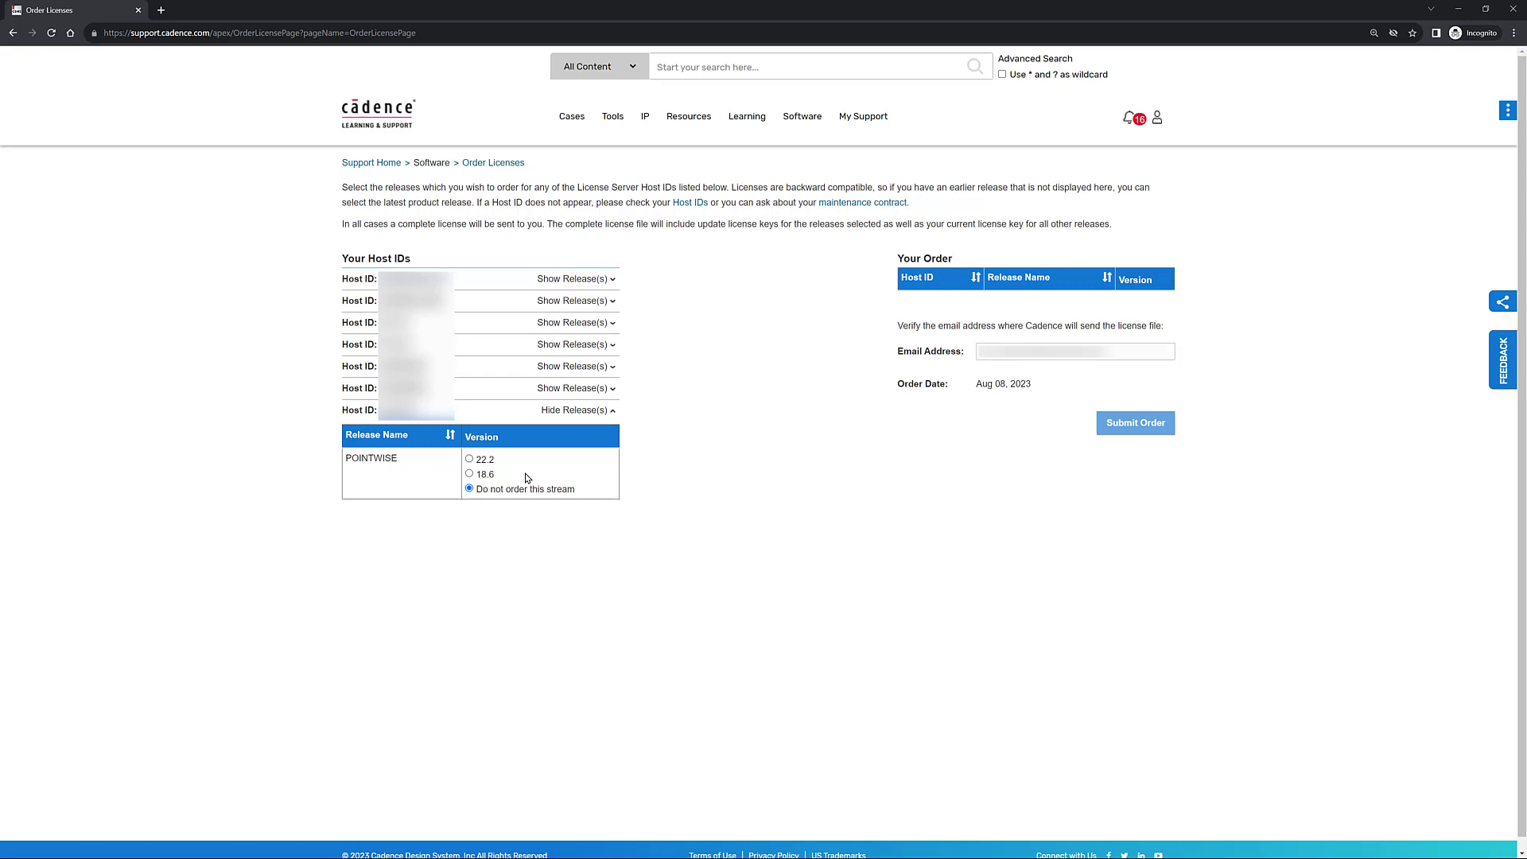
mouse_move(531, 459)
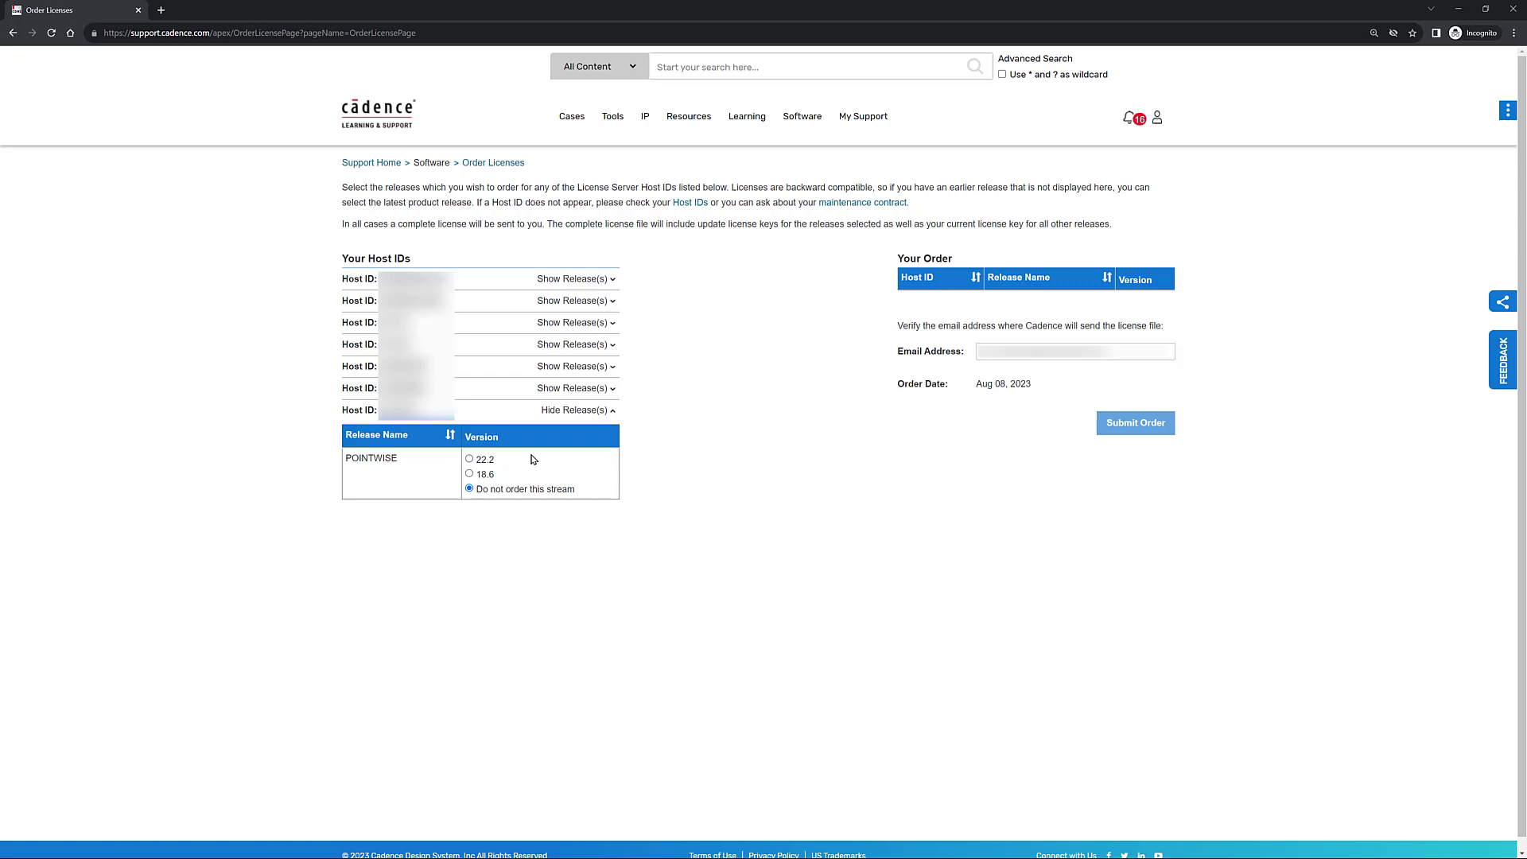
mouse_move(504, 462)
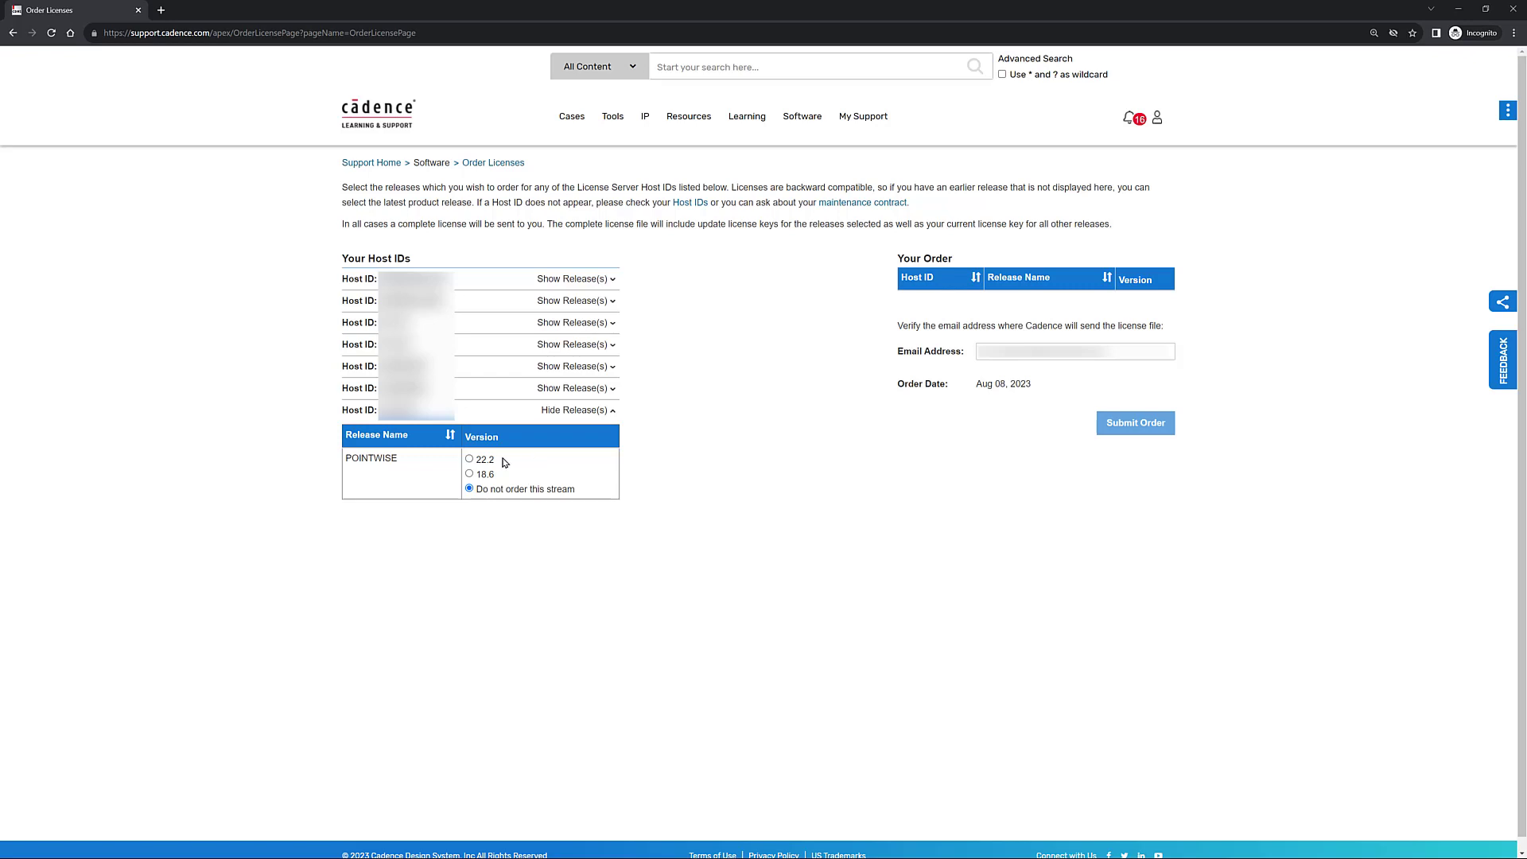
Choose POINTWISE release 22.2 for the last host ID so it appears in Your Order.
click(468, 458)
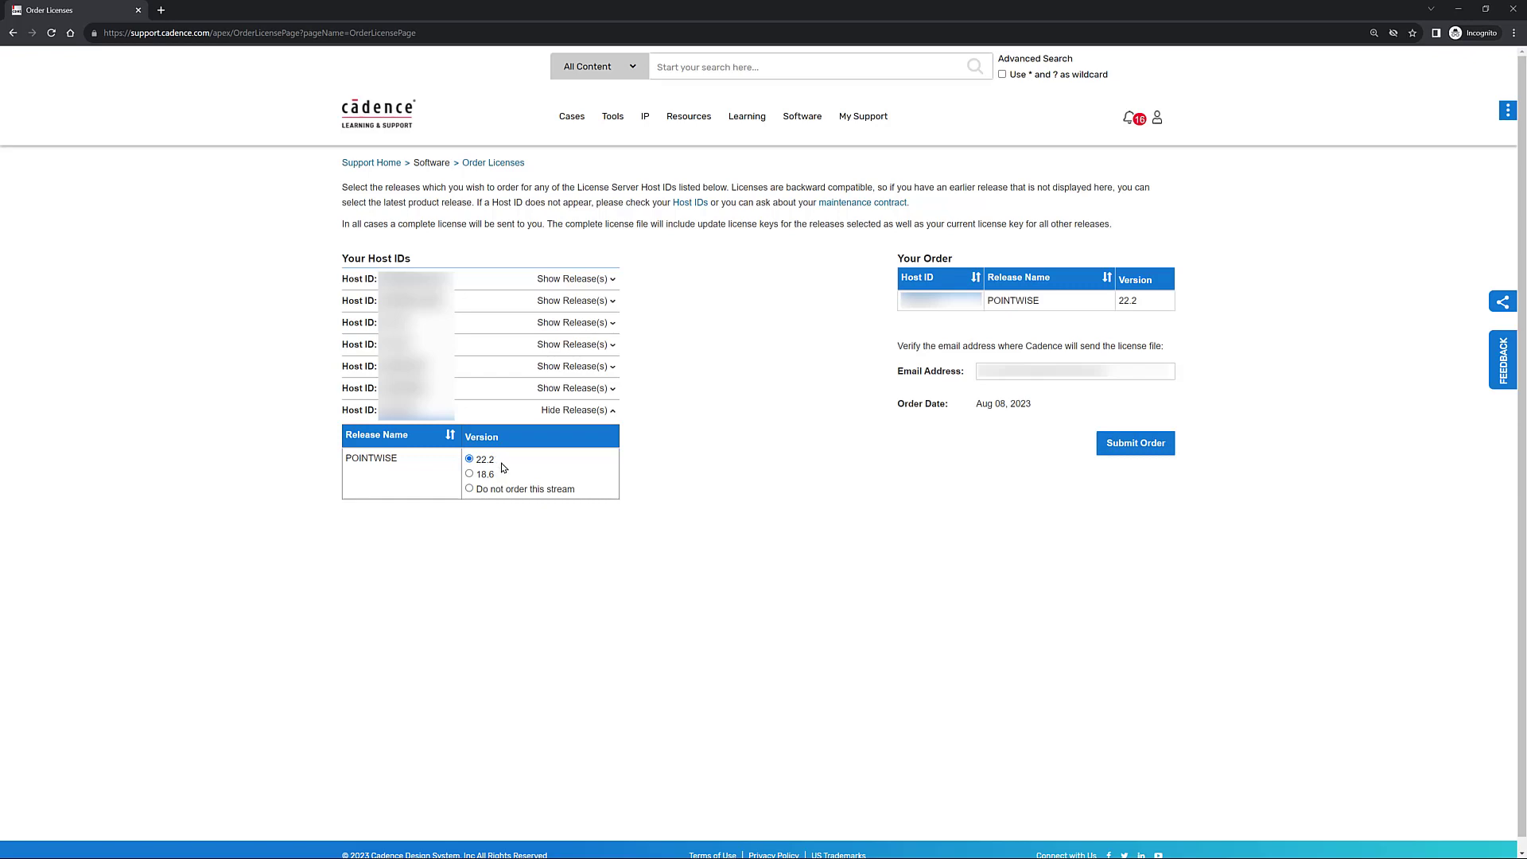
mouse_move(611, 441)
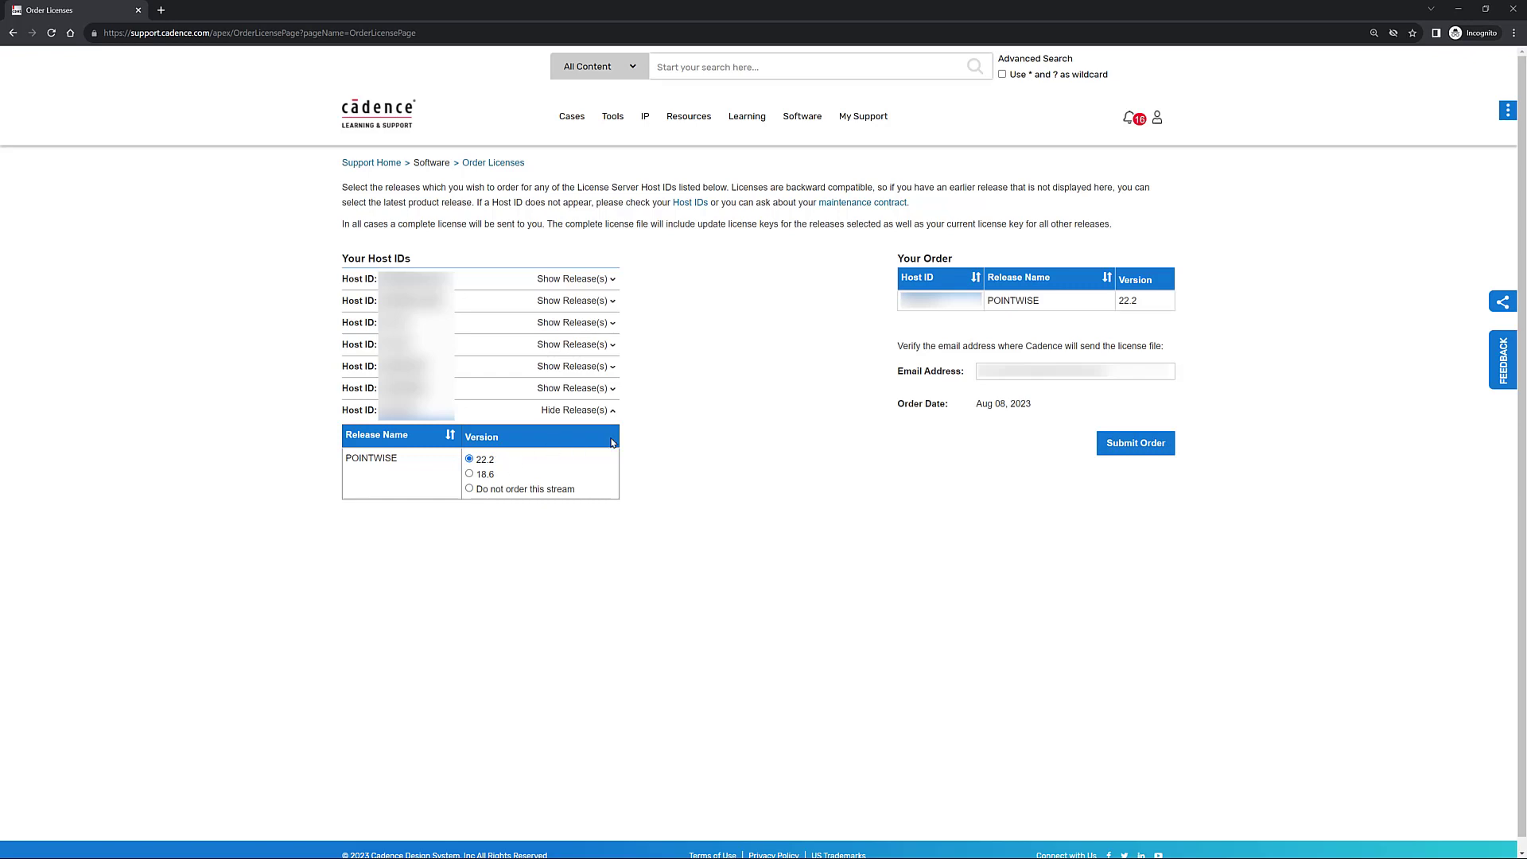
mouse_move(882, 371)
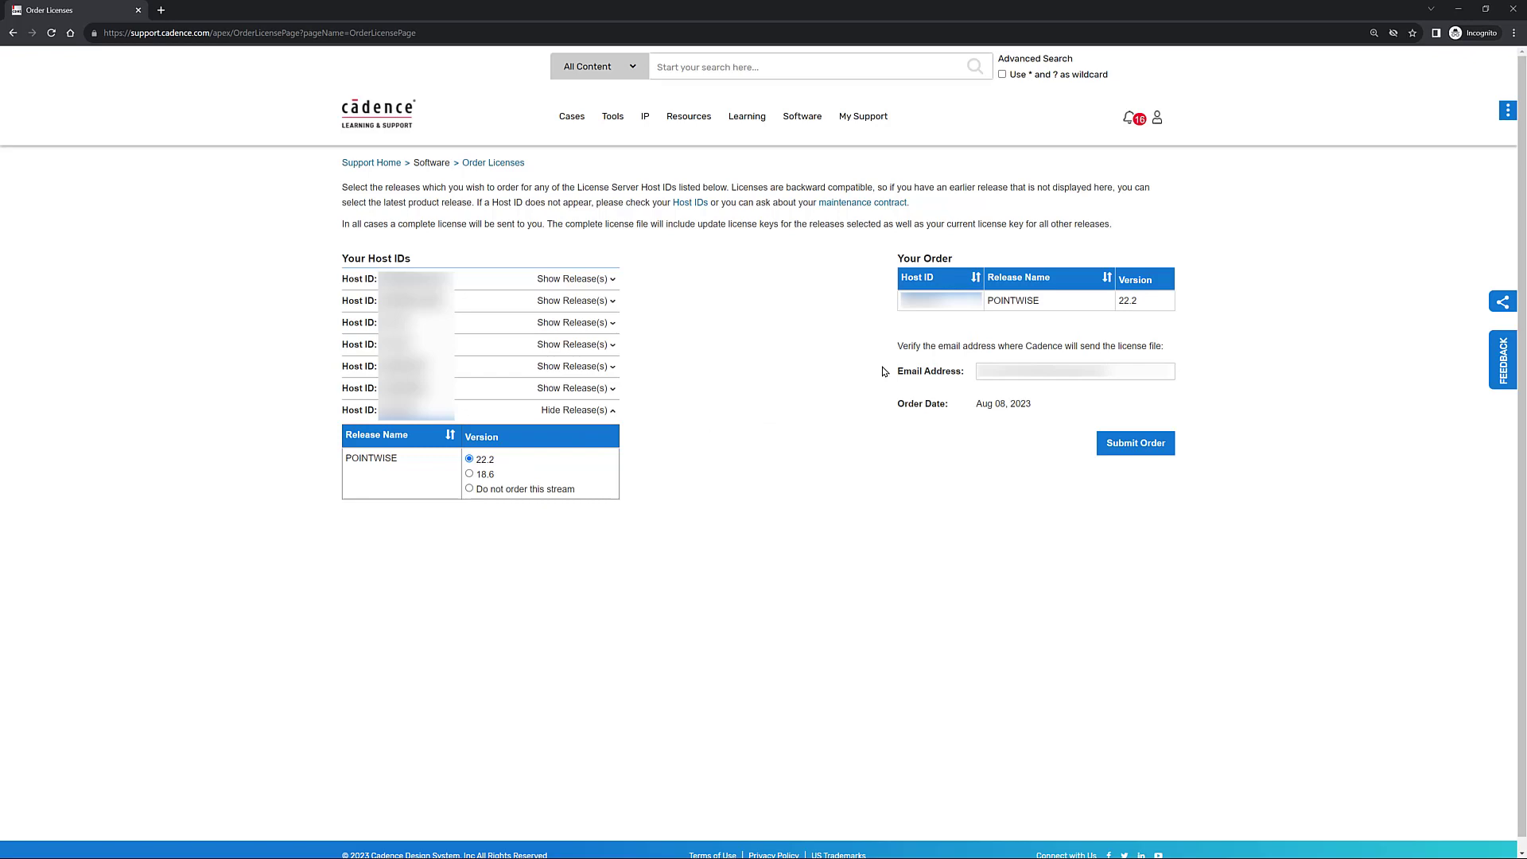